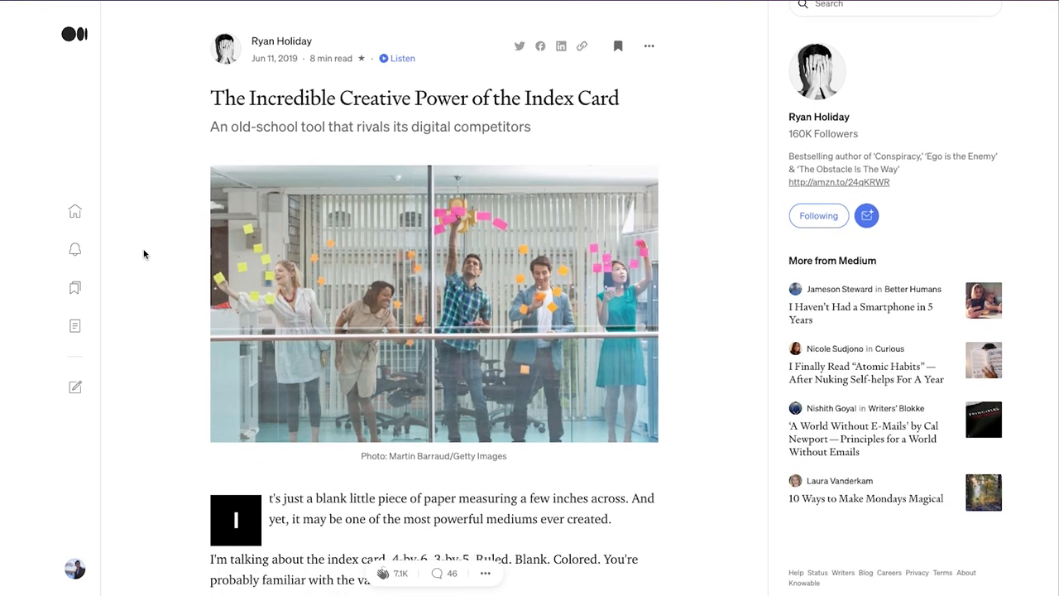
Send the highlighted quote about getting bogged down in optimal planning to Napkin
scroll(down, 3)
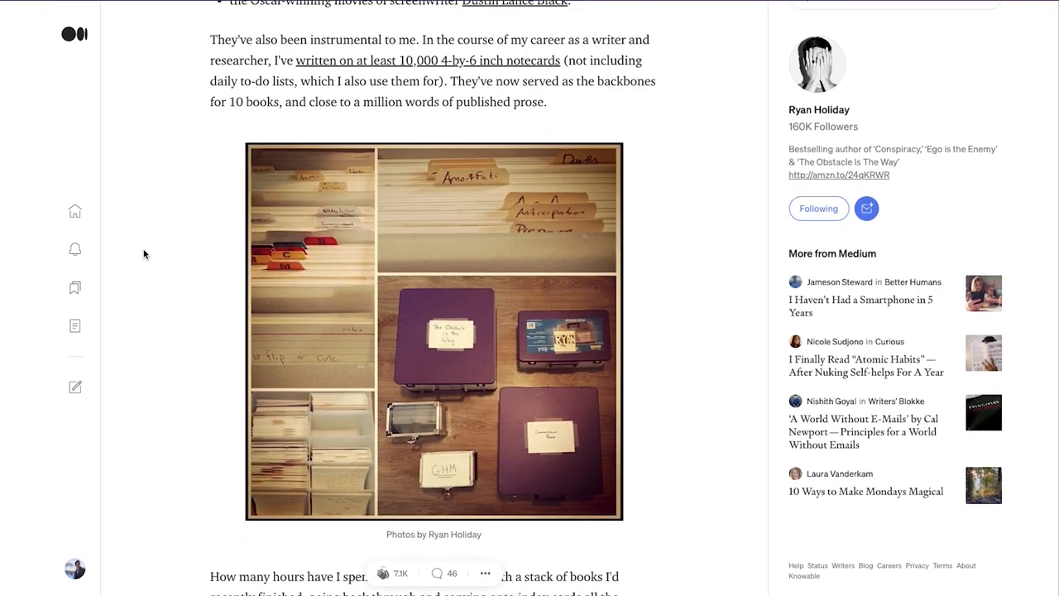
scroll(down, 3)
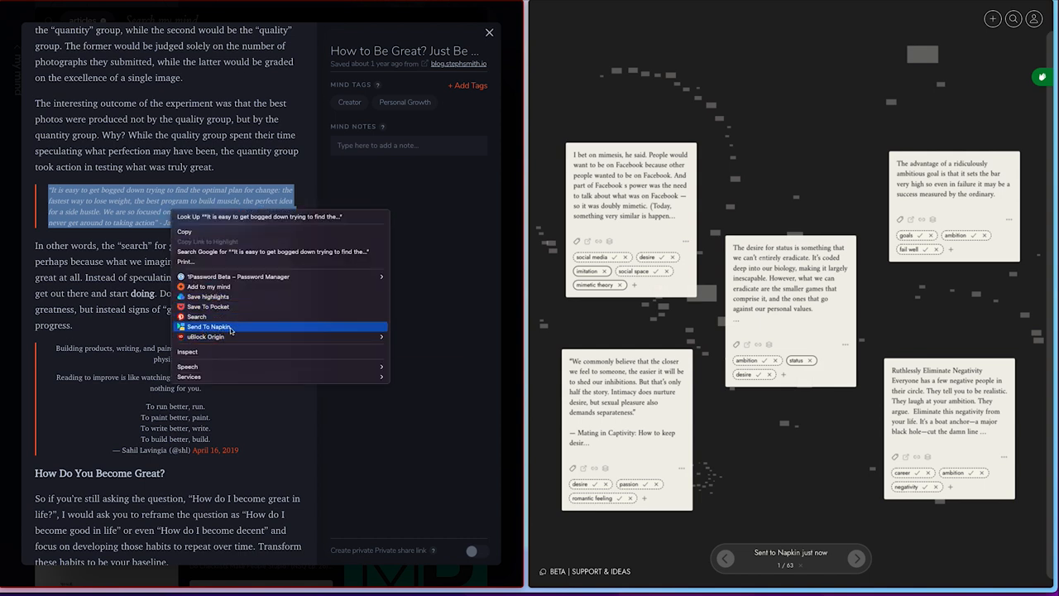
click(209, 325)
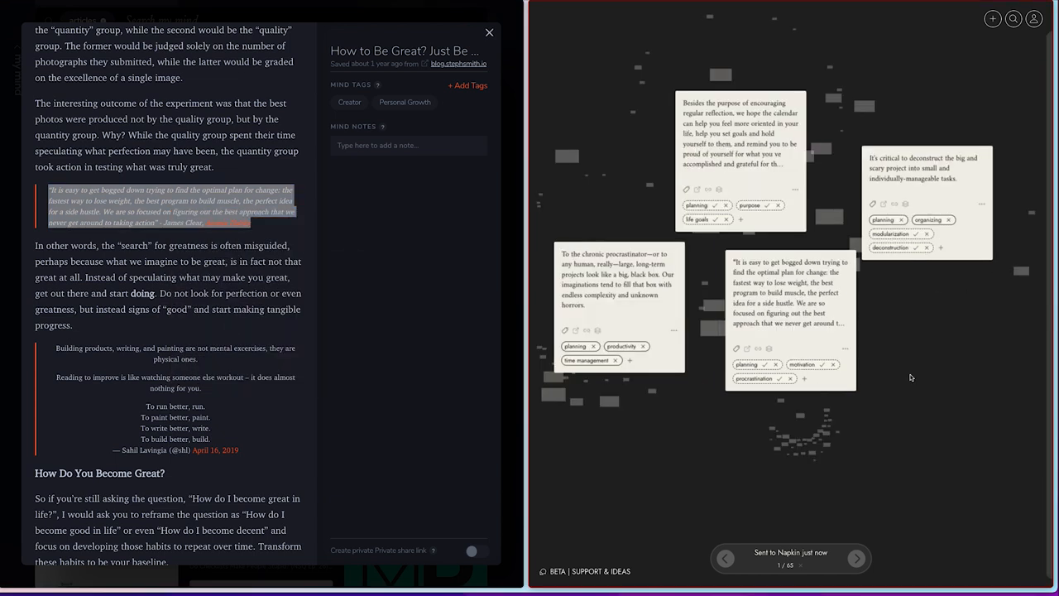
mouse_move(776, 453)
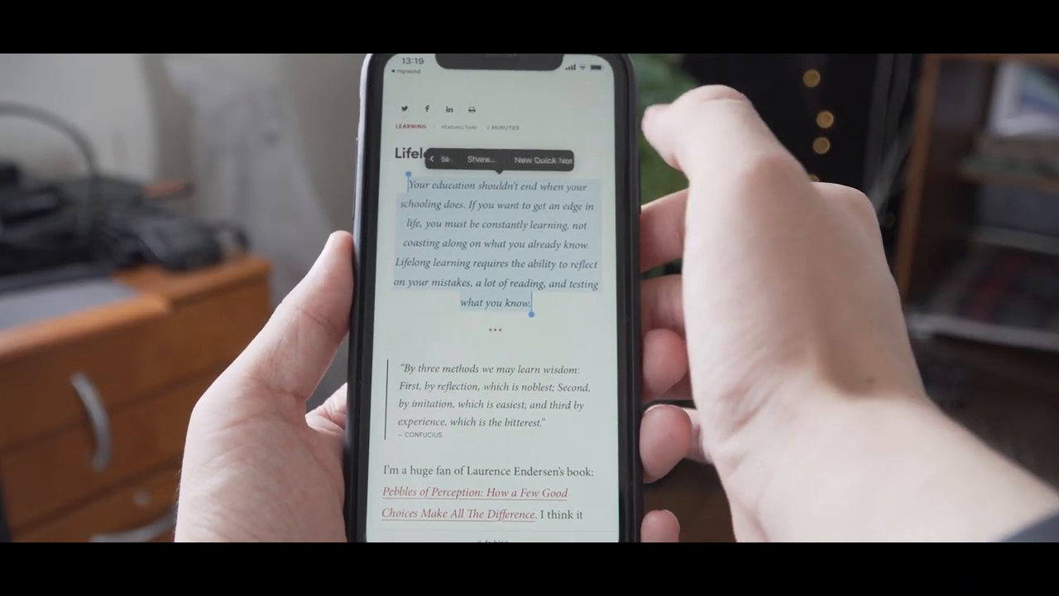
Share the selected Lifelong Learning passage to the Napkin app via the iOS share sheet
click(480, 159)
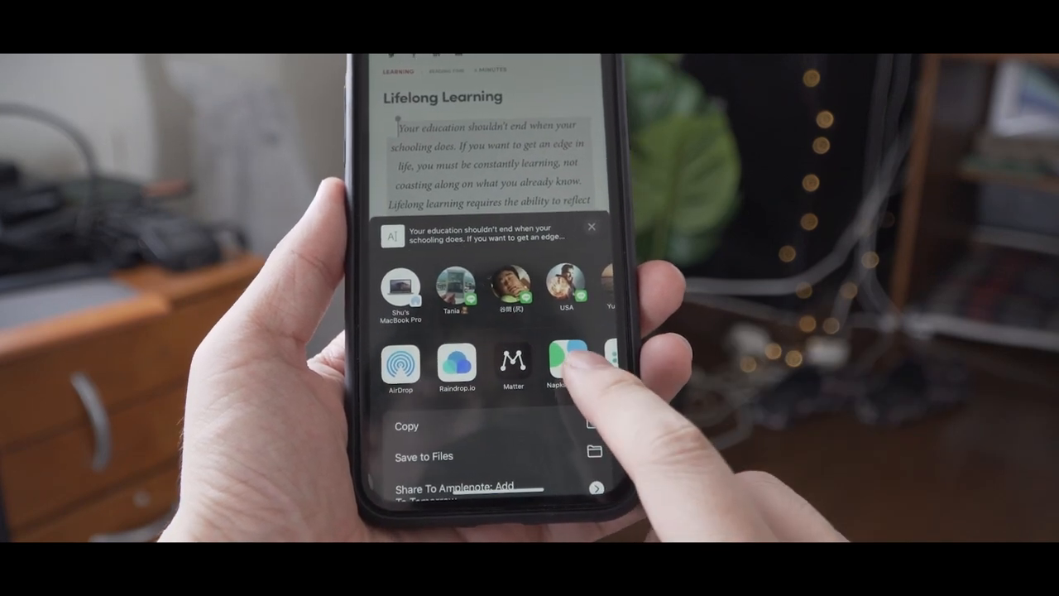
click(561, 368)
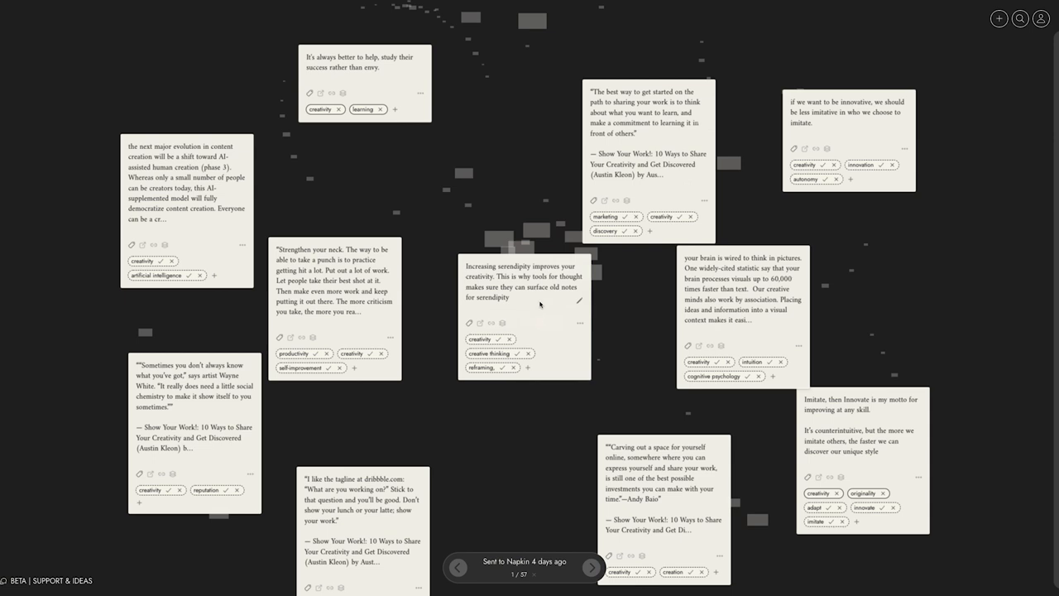
Step through the collected notes from 1/57 to the fourth note, amid related fear notes
click(591, 567)
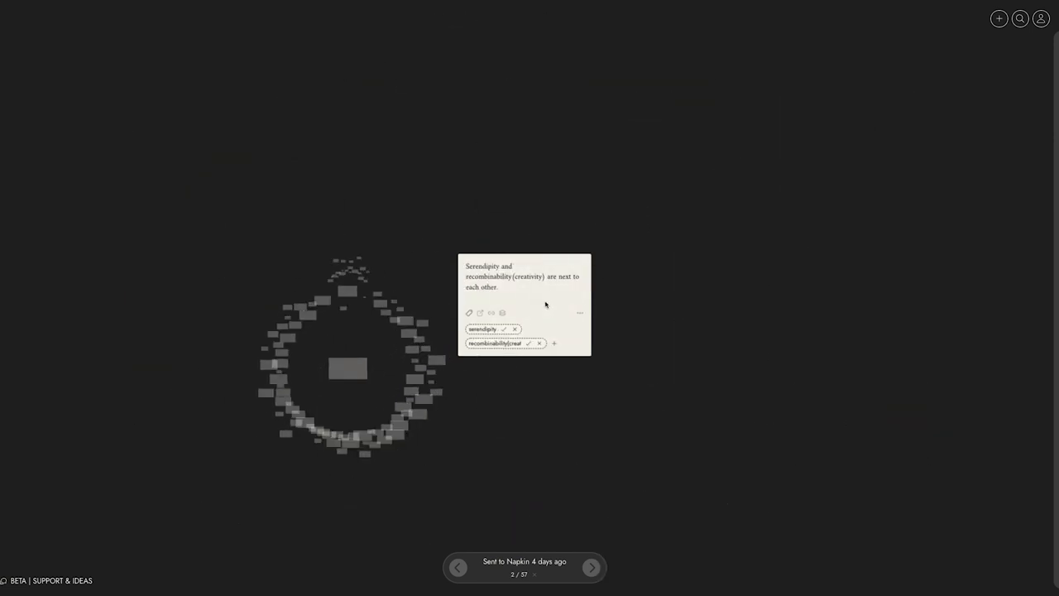
click(591, 566)
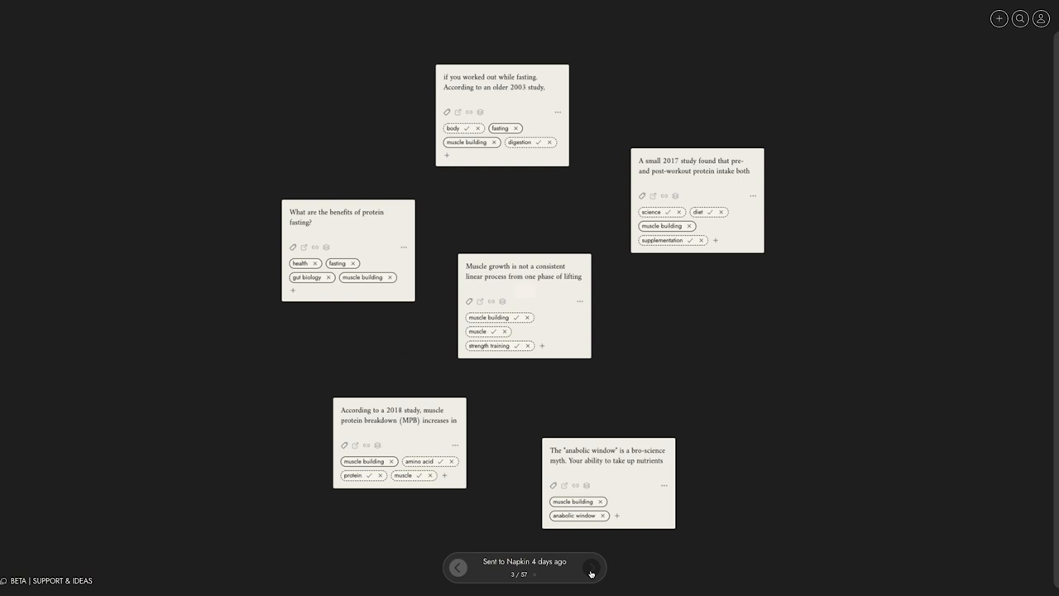
click(590, 566)
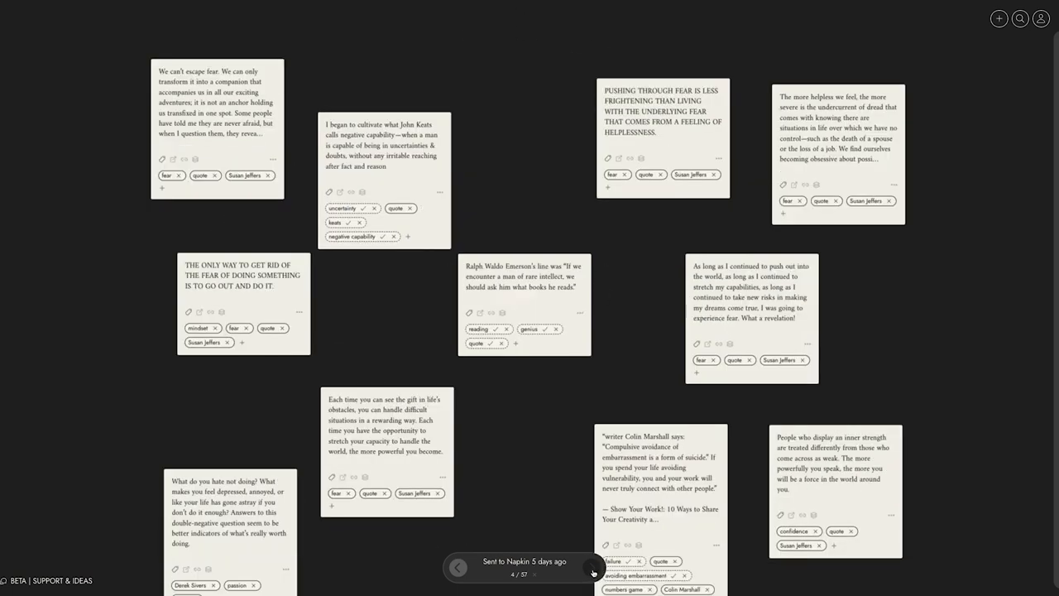
click(593, 572)
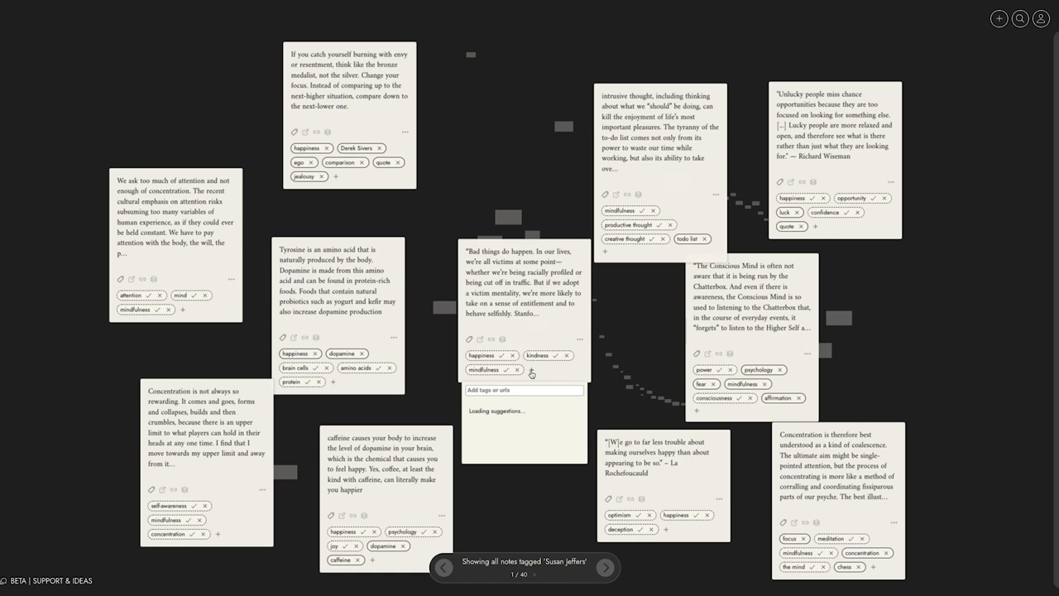
Tag the blaming-outside-forces note 'victim mentality' and archive the 'what am I not doing' note
text(victim)
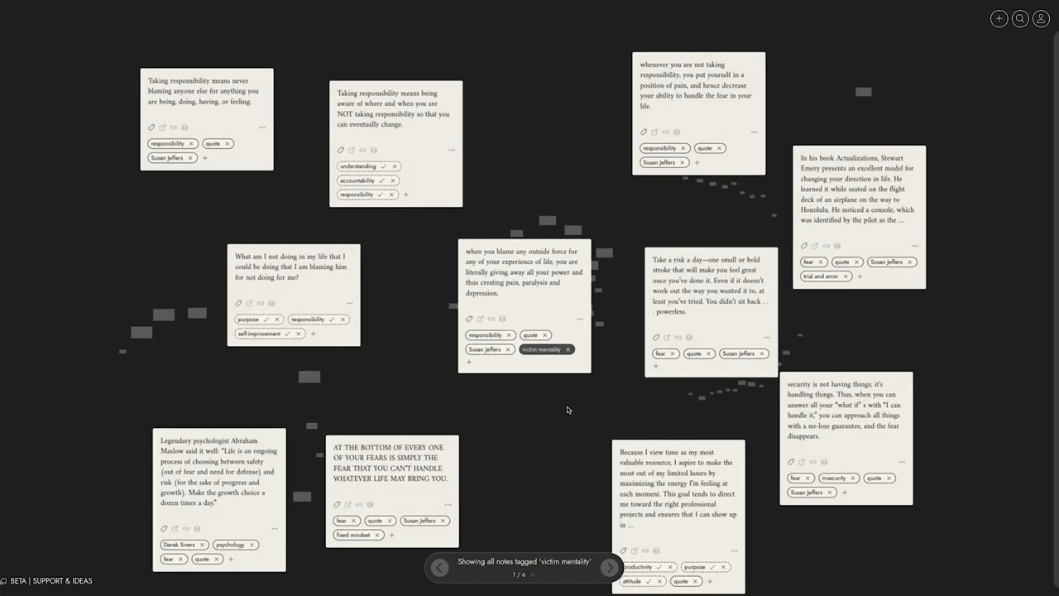
mouse_move(554, 412)
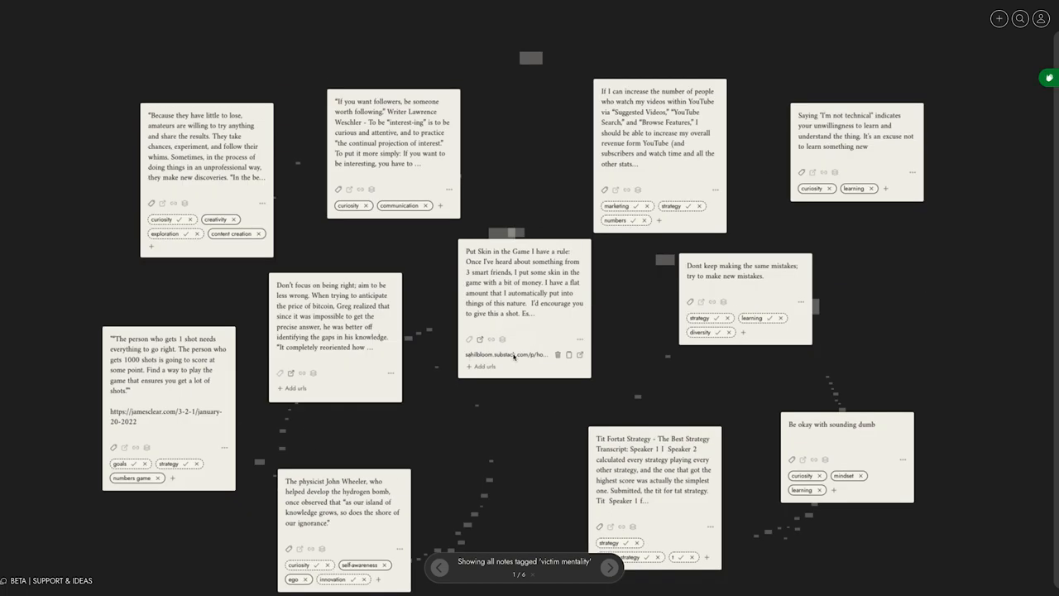
click(507, 354)
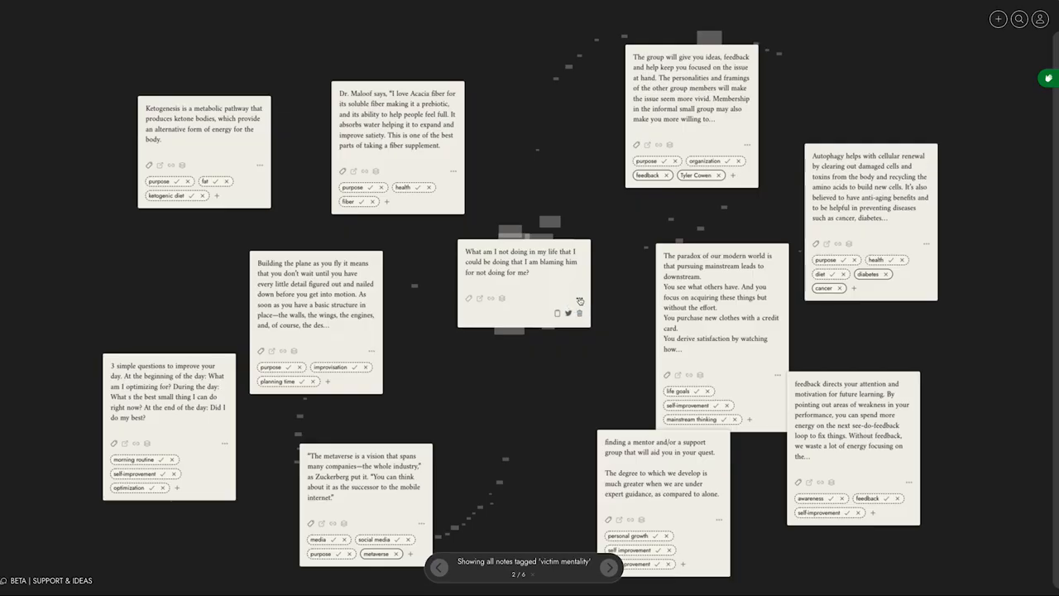
mouse_move(580, 315)
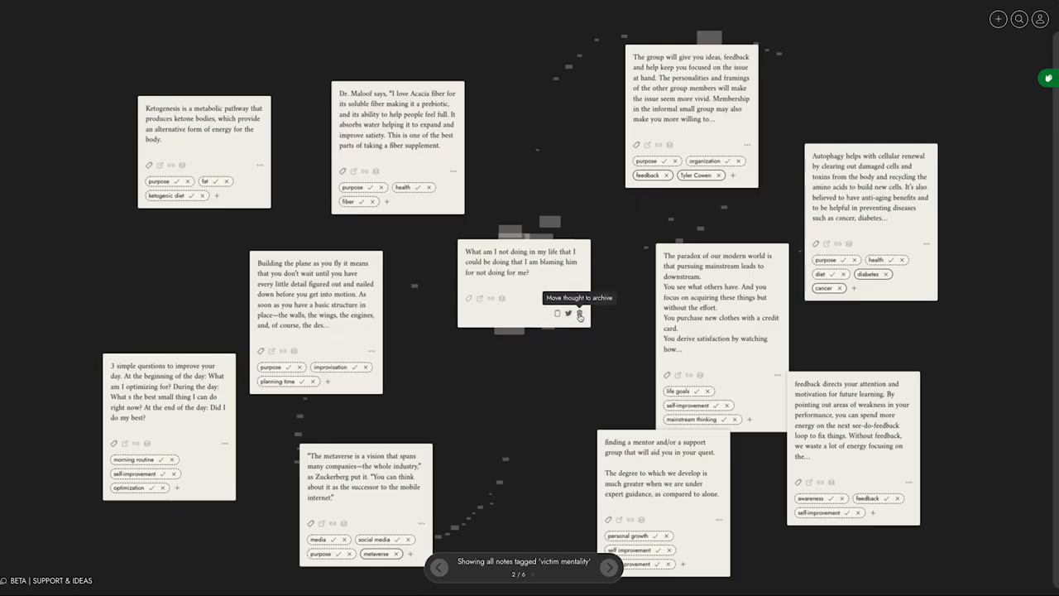
click(580, 314)
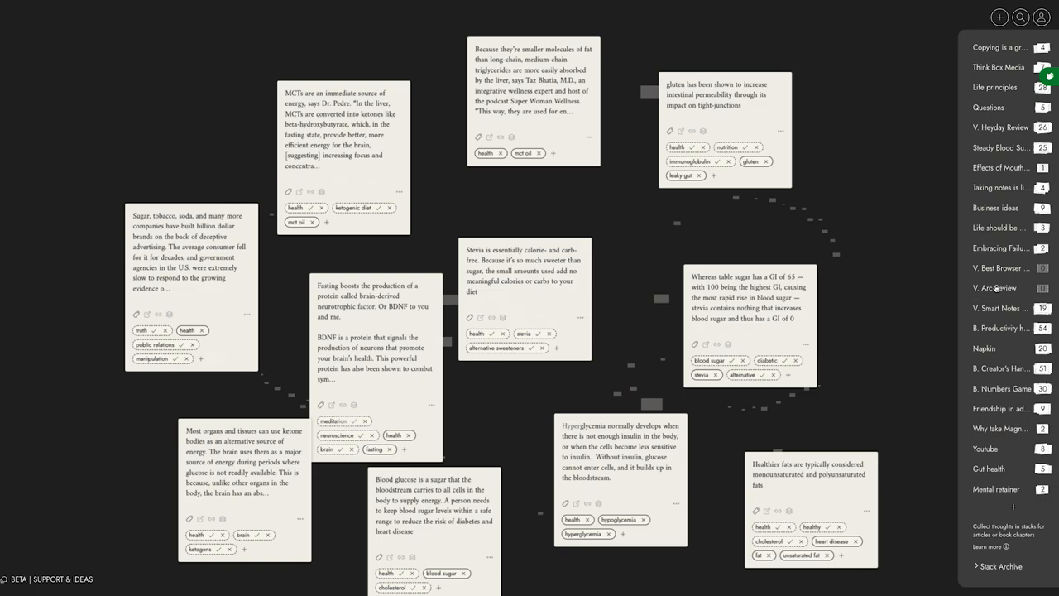
click(1000, 147)
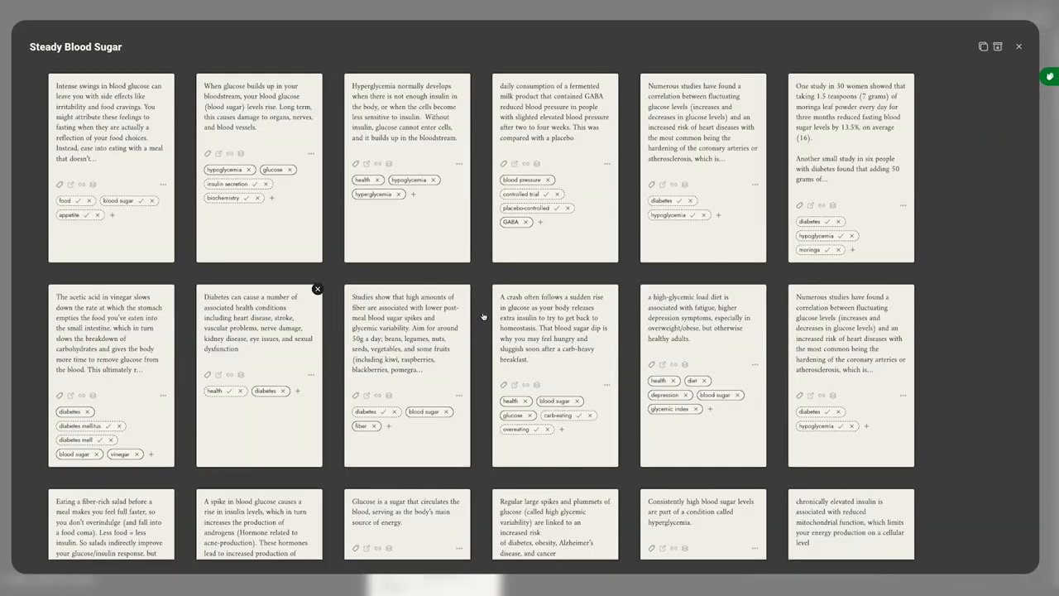
click(1018, 46)
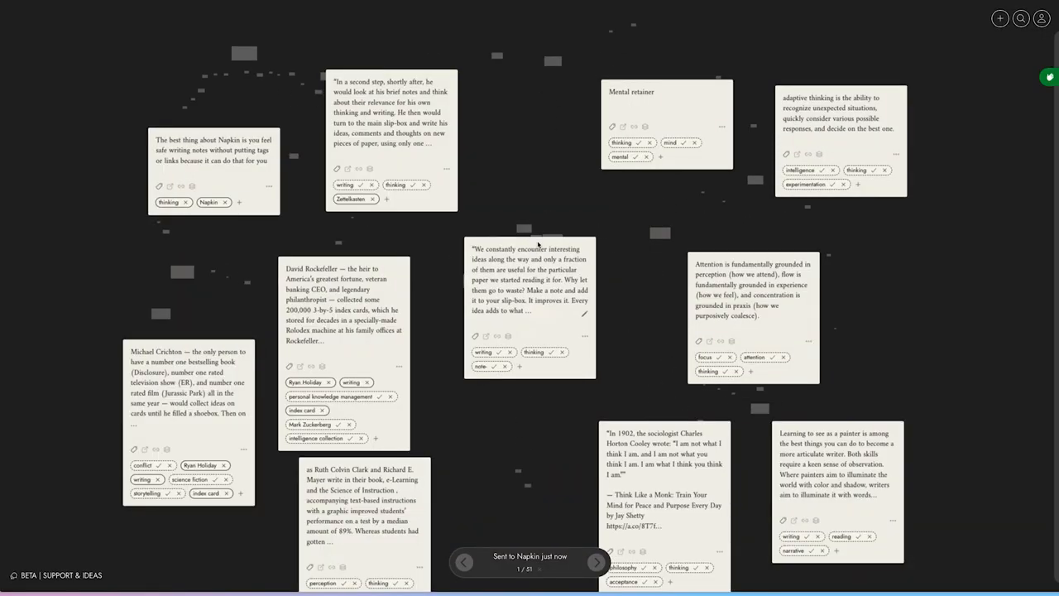
mouse_move(522, 245)
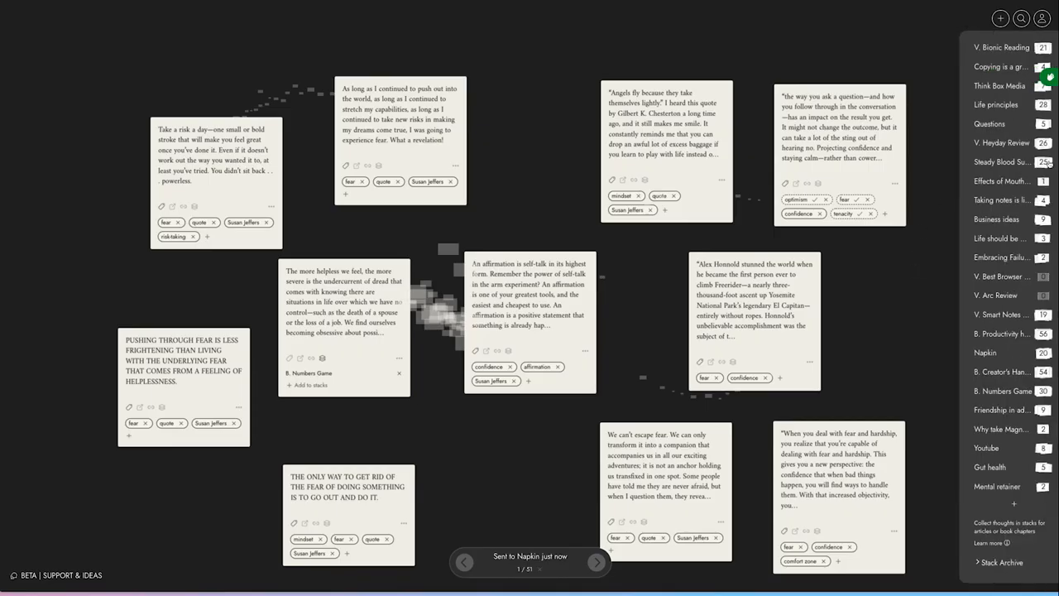
Add the feeling-helpless note to the B. Numbers Game stack
click(1001, 47)
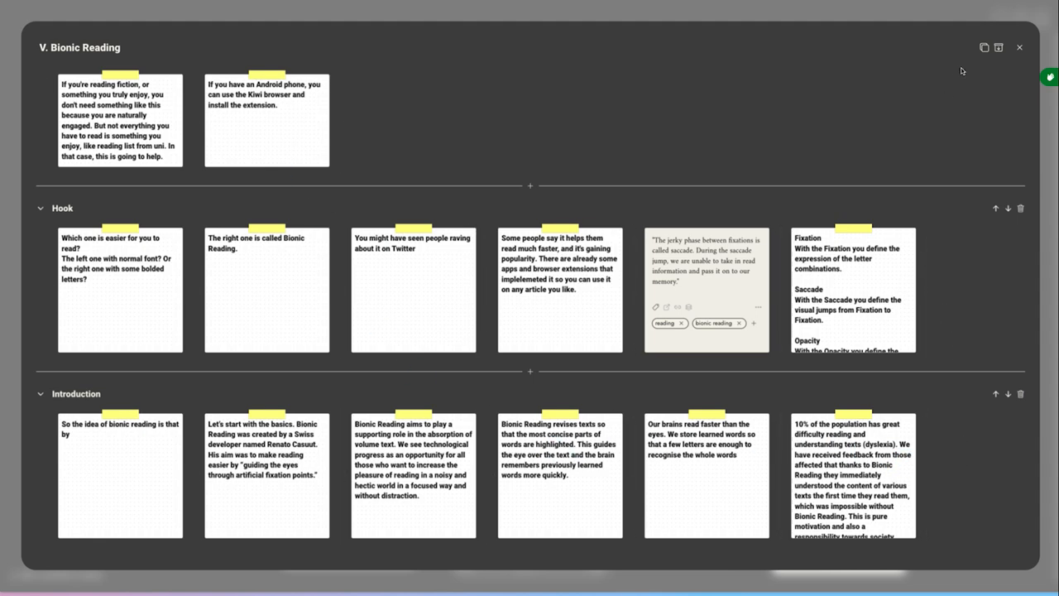
mouse_move(984, 47)
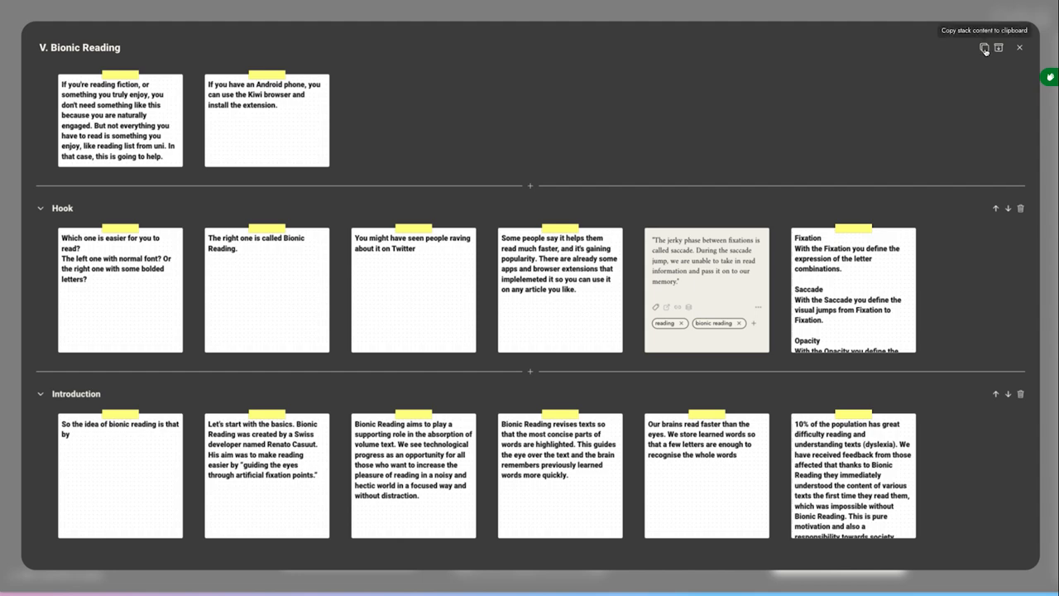
Copy the V. Bionic Reading stack content and paste it into a blank Google Doc
click(984, 47)
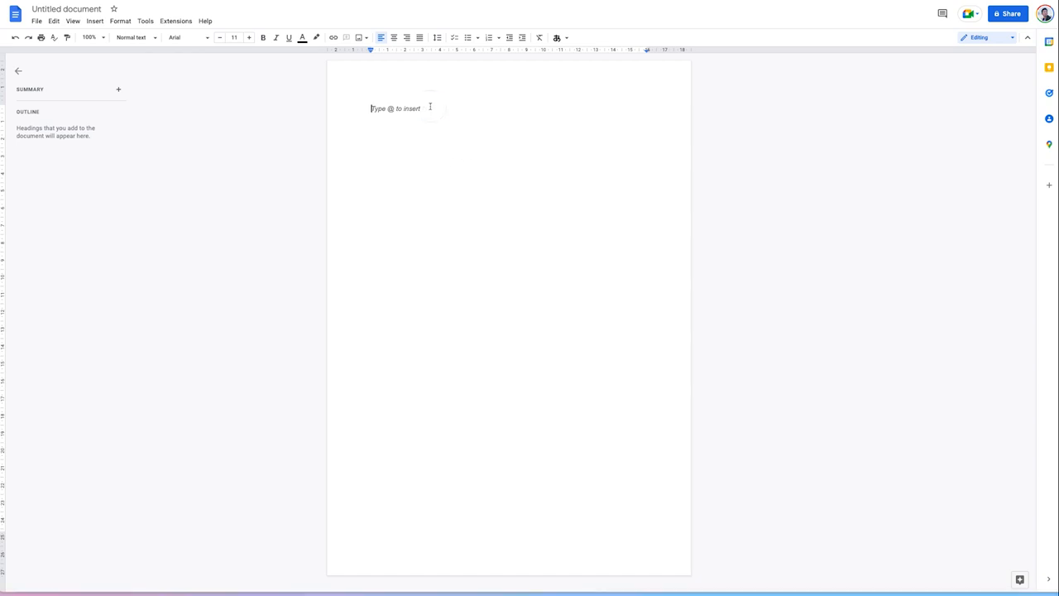
key(cmd+v)
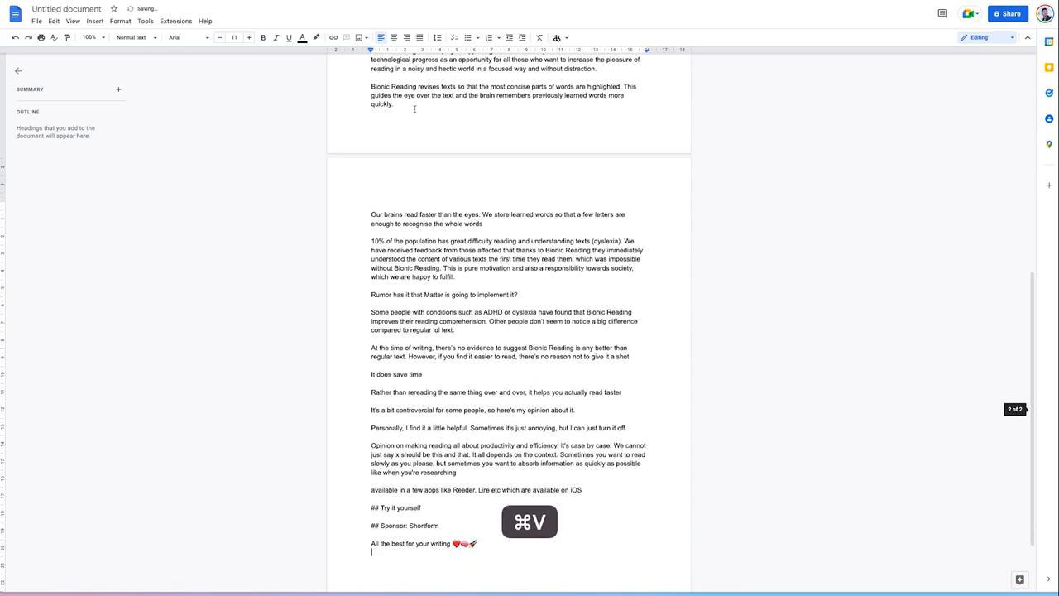
key(cmd+v)
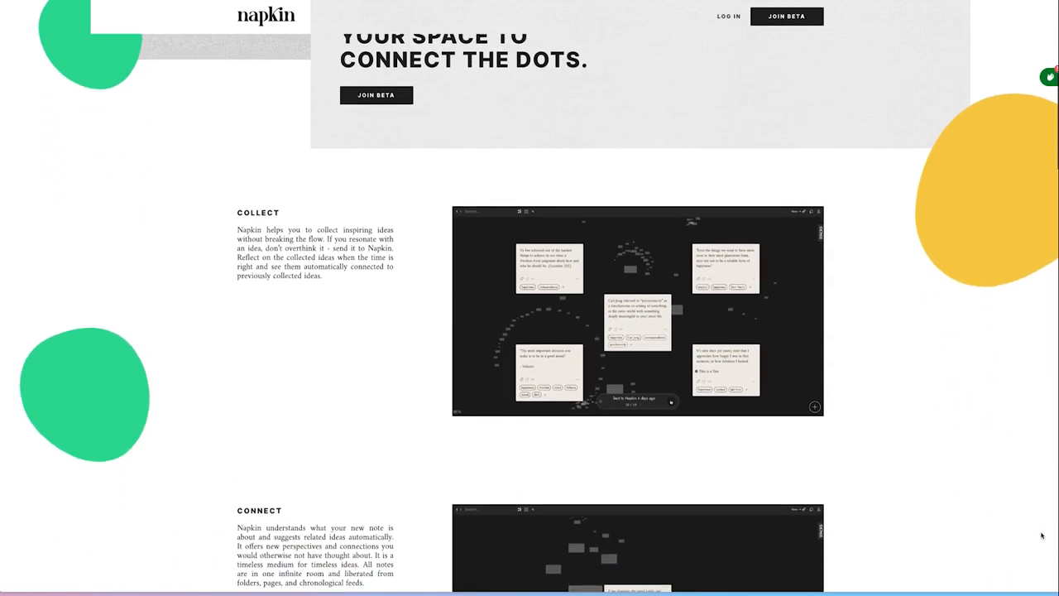
scroll(down, 3)
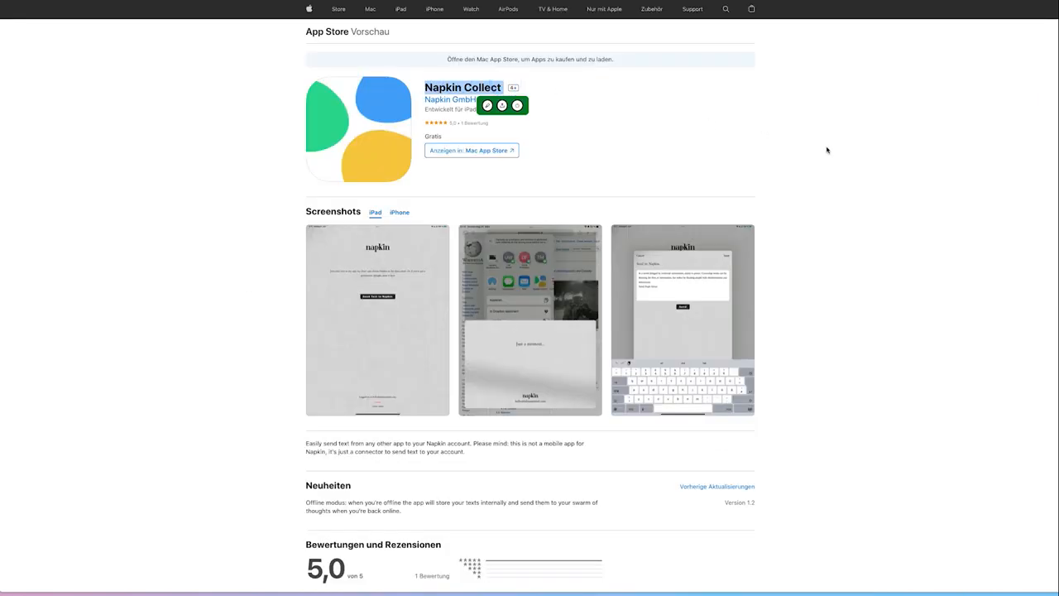
scroll(down, 3)
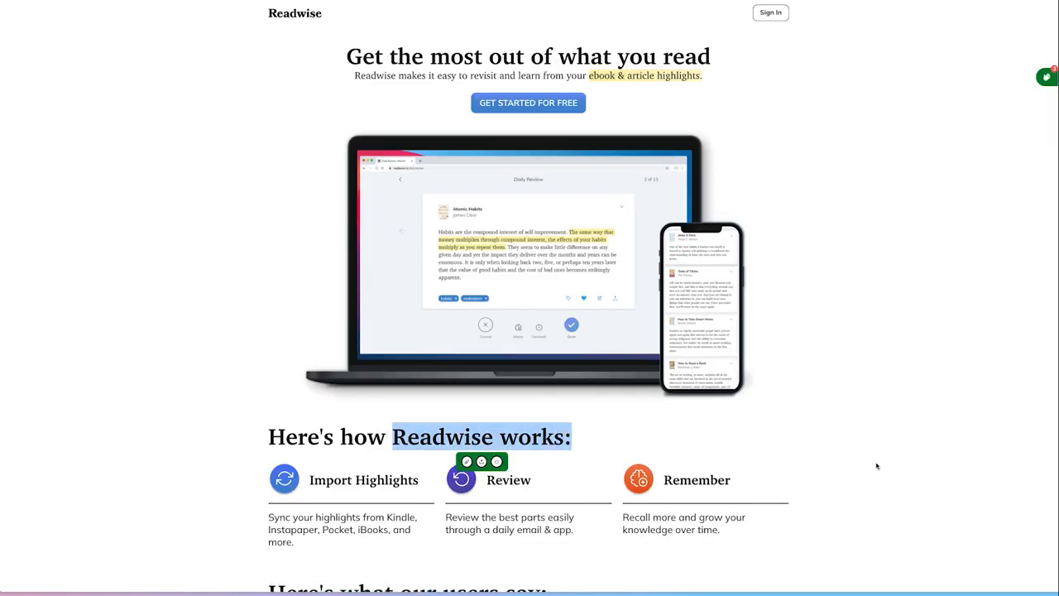
scroll(down, 3)
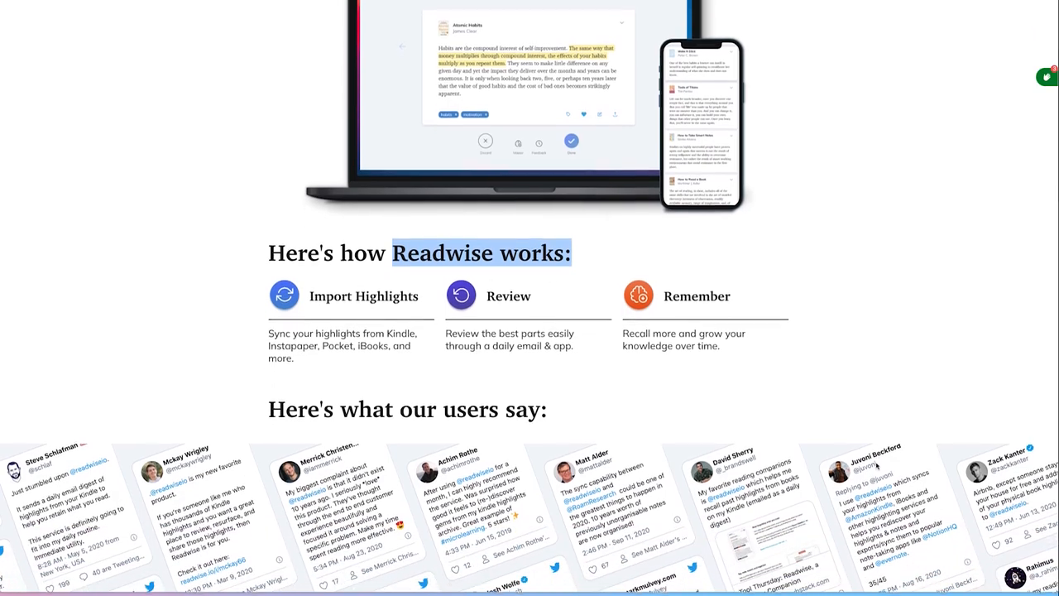